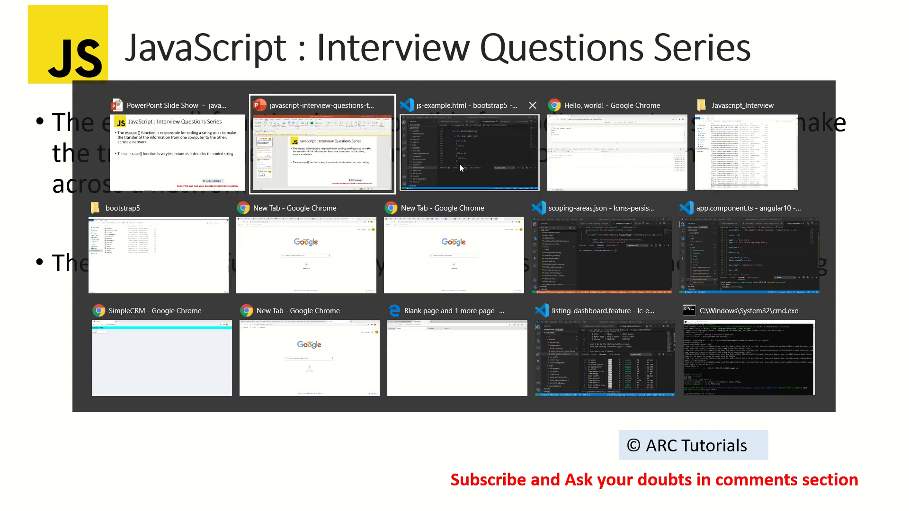
# Add console.log("Hello - How are you is'nt it nice doing today?") inside GETSTATUSBYID and save.
pyautogui.click(468, 152)
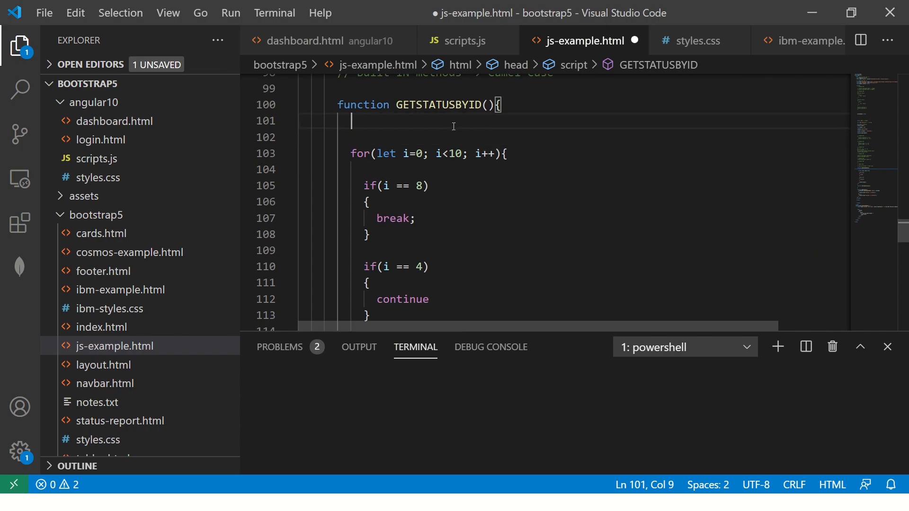
pyautogui.write('console.log("')
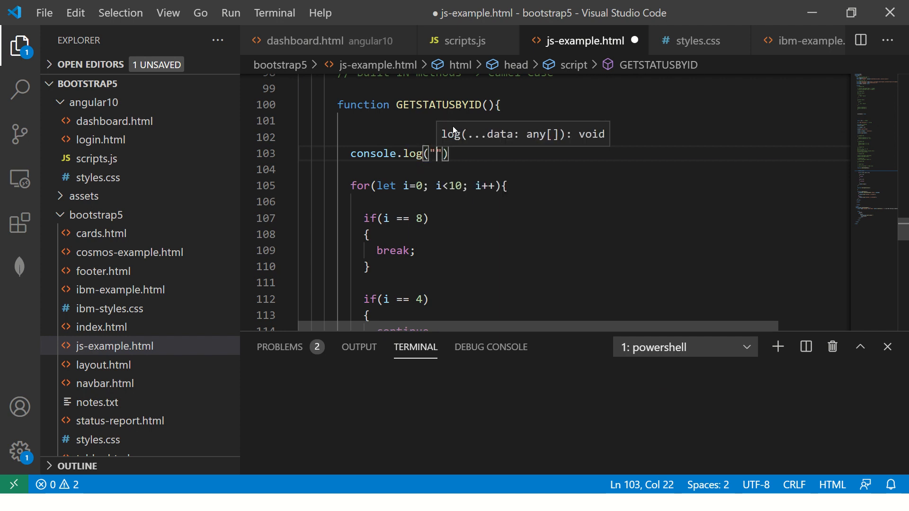
pyautogui.write('Hello')
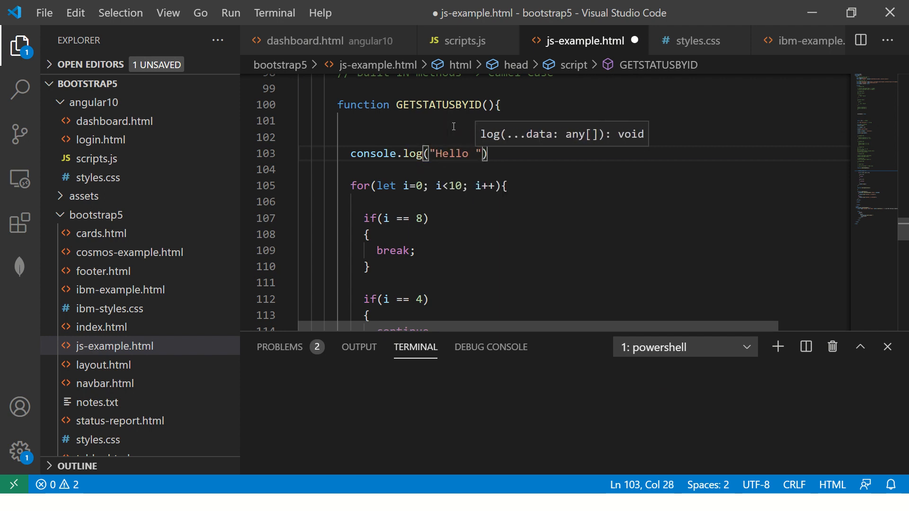
pyautogui.write('- How are you')
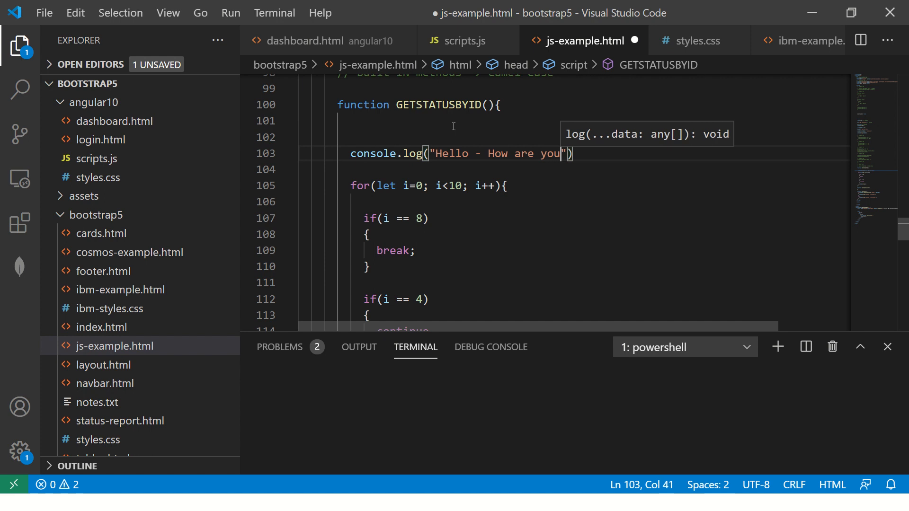
pyautogui.write('doing toda')
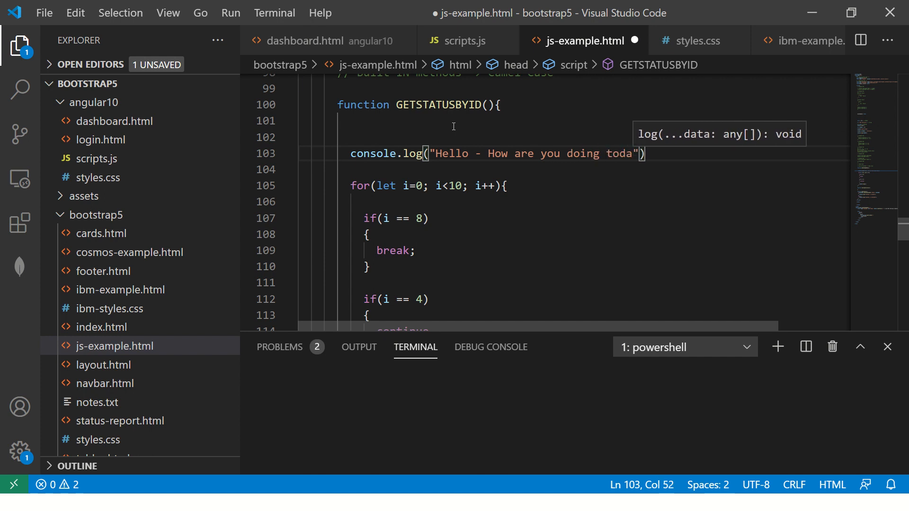
pyautogui.write('y?')
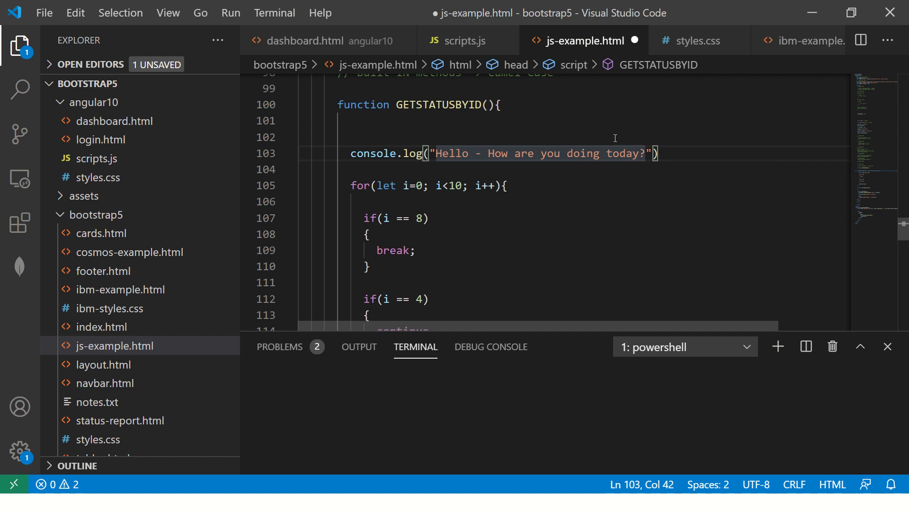
pyautogui.write("is'")
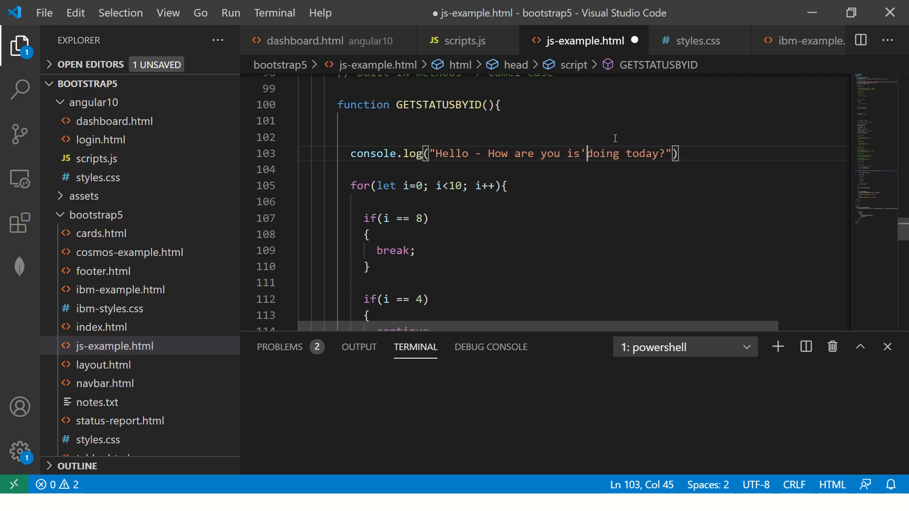
pyautogui.write('nt it nice')
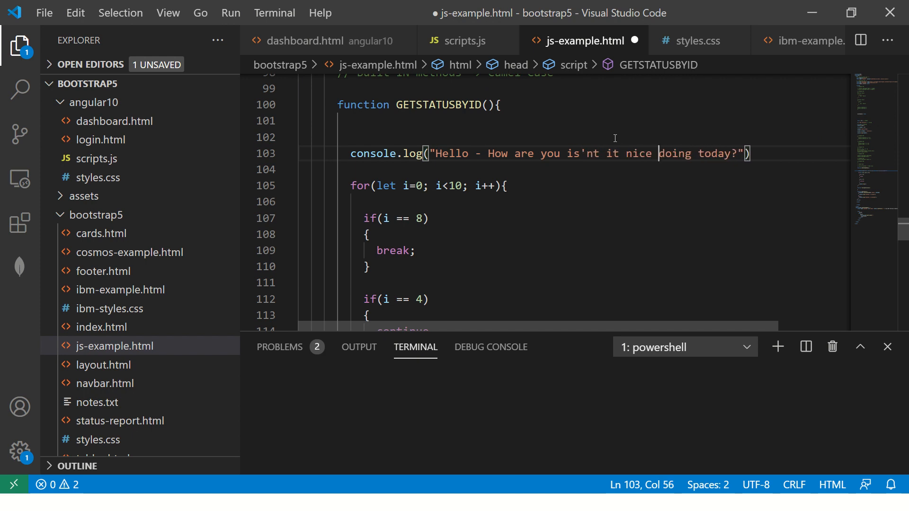
pyautogui.moveTo(478, 155)
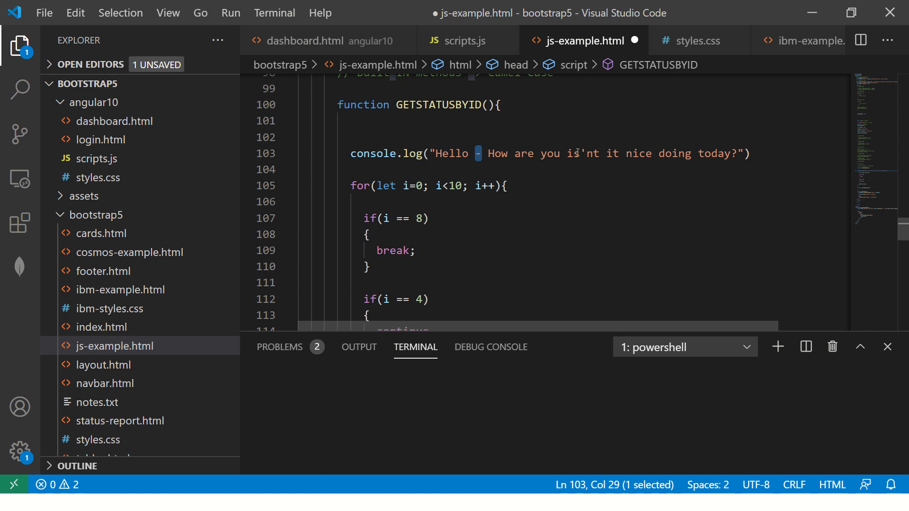
pyautogui.click(735, 153)
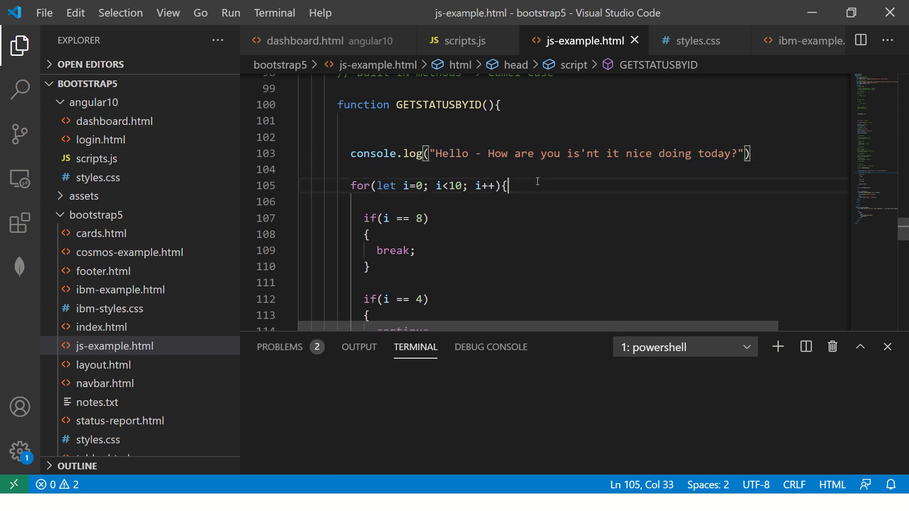
# Wrap the greeting string in escape() within the console.log call and save.
pyautogui.write('escape')
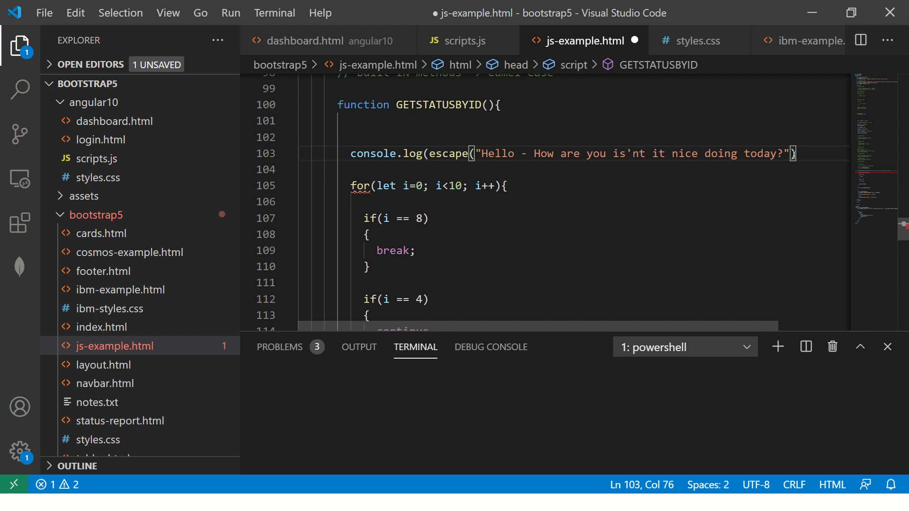
pyautogui.write(');')
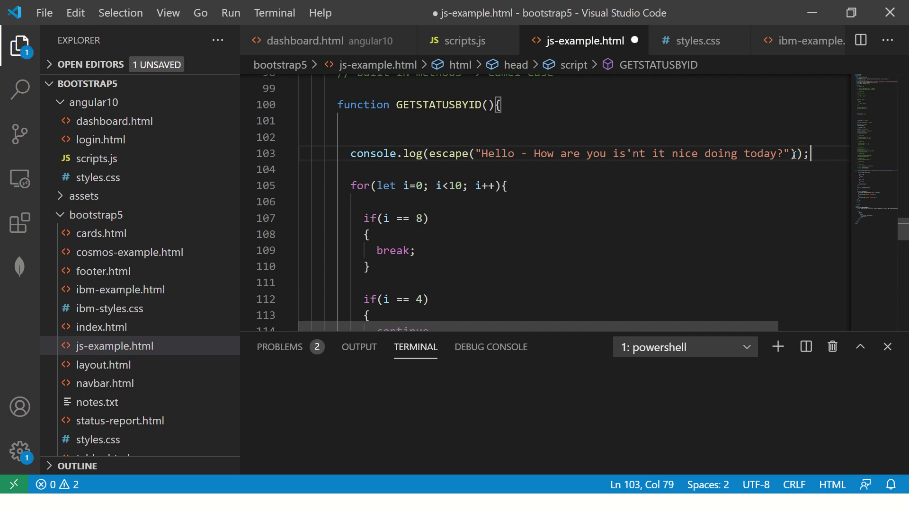
pyautogui.press('alt+tab')
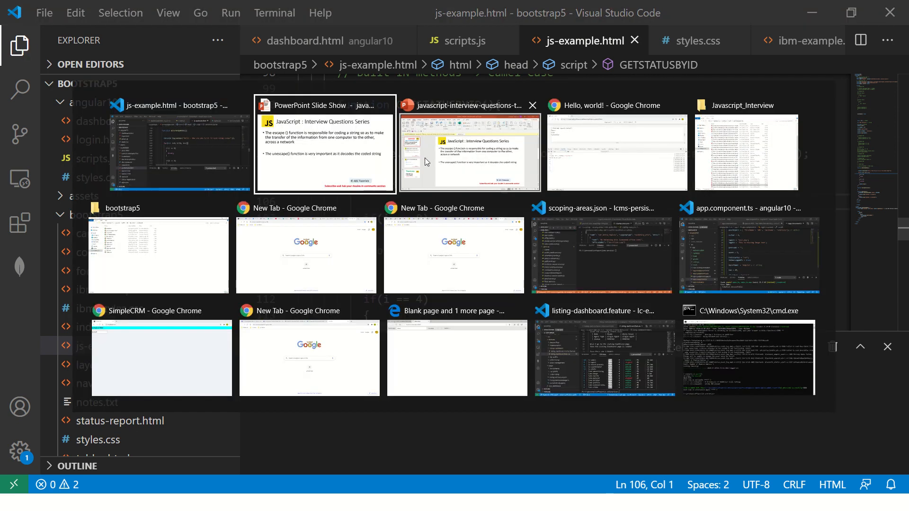
# Reload the page in Chrome and view the encoded greeting Hello%20-%20How%20are%20you... in the console.
pyautogui.click(617, 152)
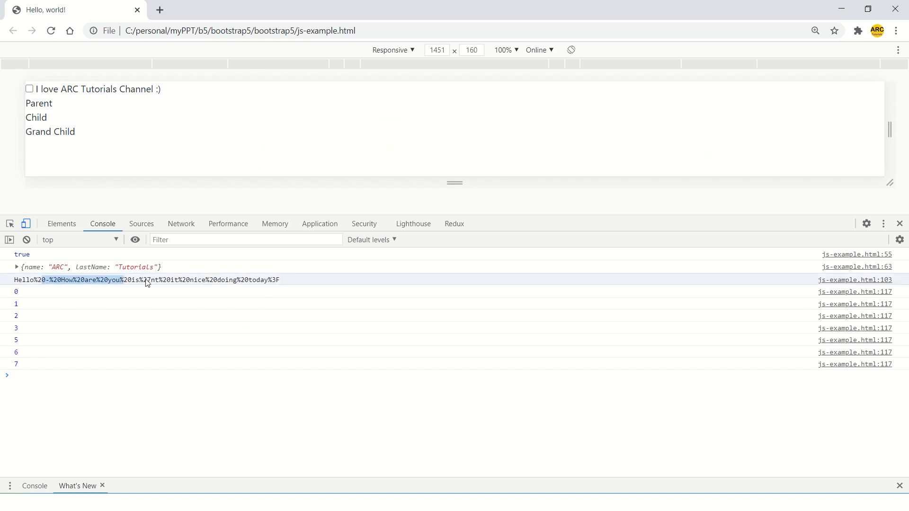
pyautogui.moveTo(306, 281)
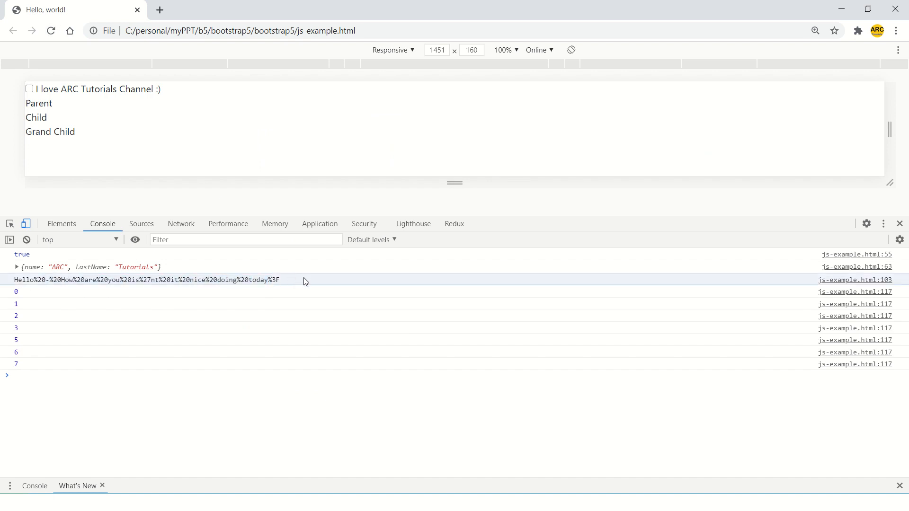
pyautogui.moveTo(37, 285)
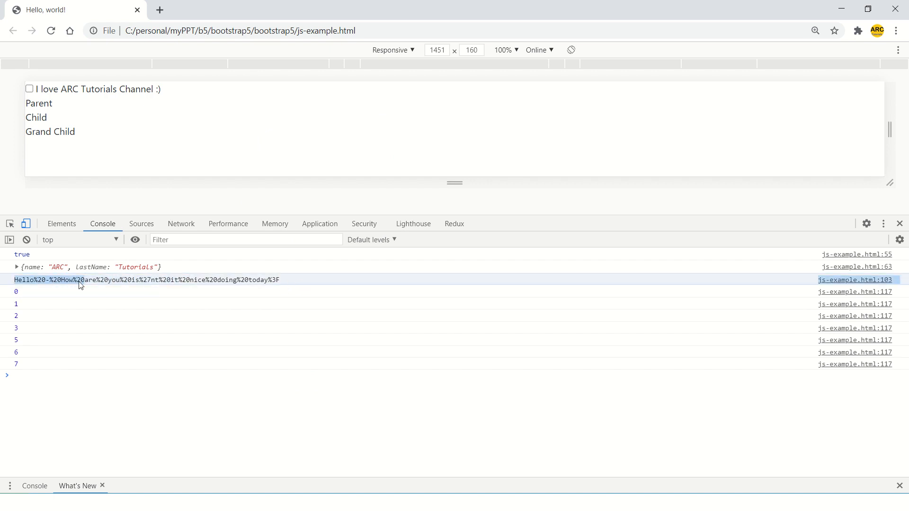
pyautogui.moveTo(48, 284)
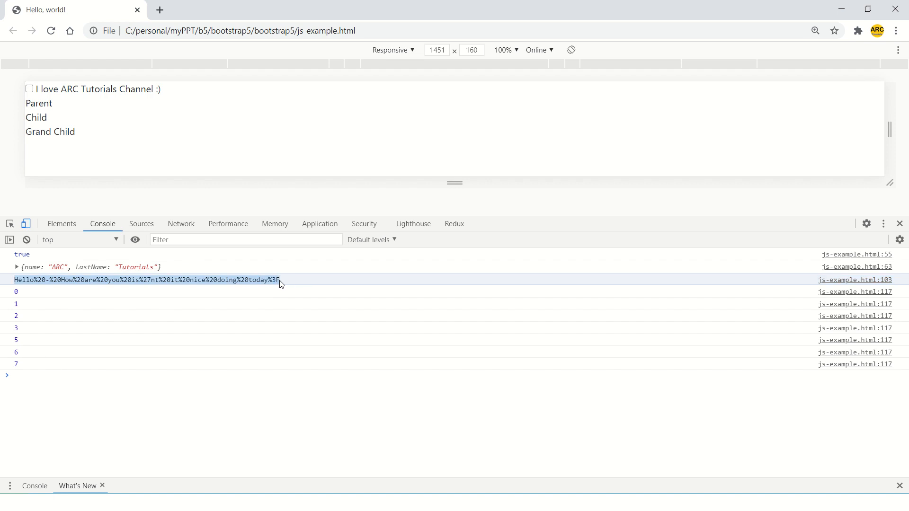
pyautogui.moveTo(329, 275)
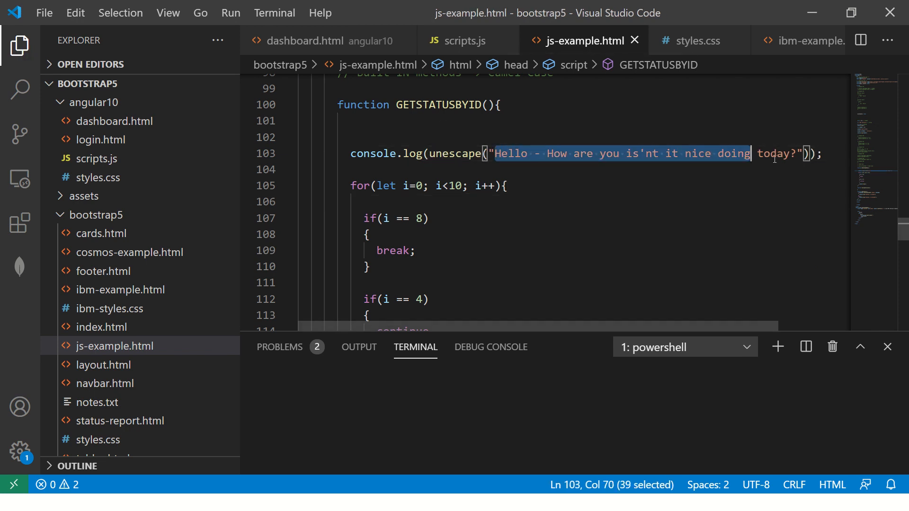
# Replace escape() of the plain greeting with unescape() of the encoded greeting text, and save.
pyautogui.press('Delete')
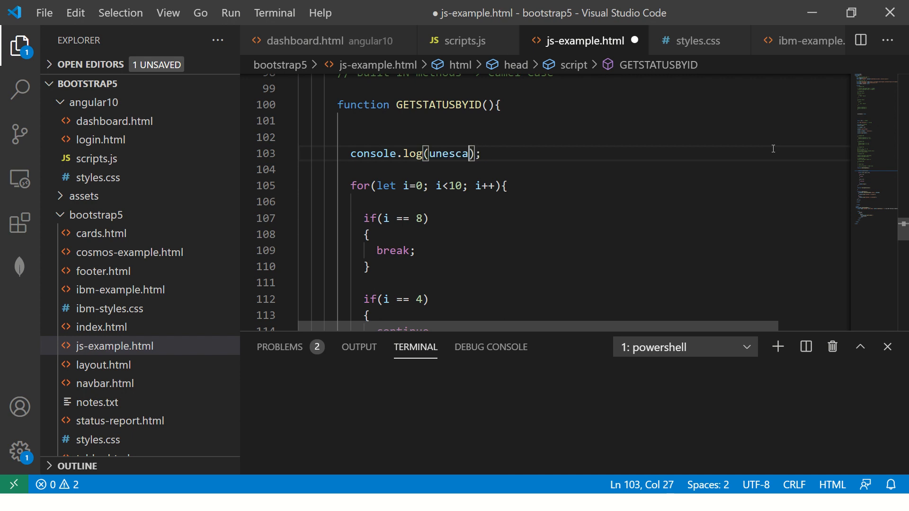
pyautogui.press('Backspace')
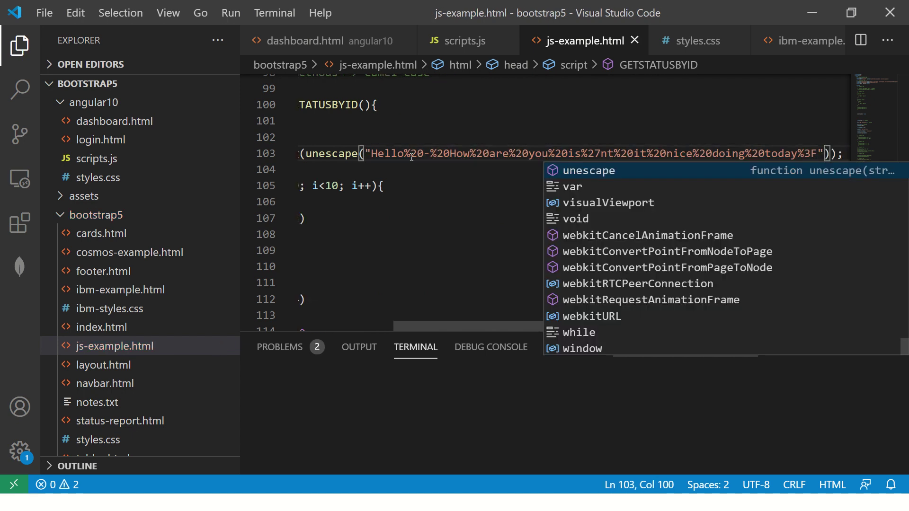
pyautogui.press('alt+tab')
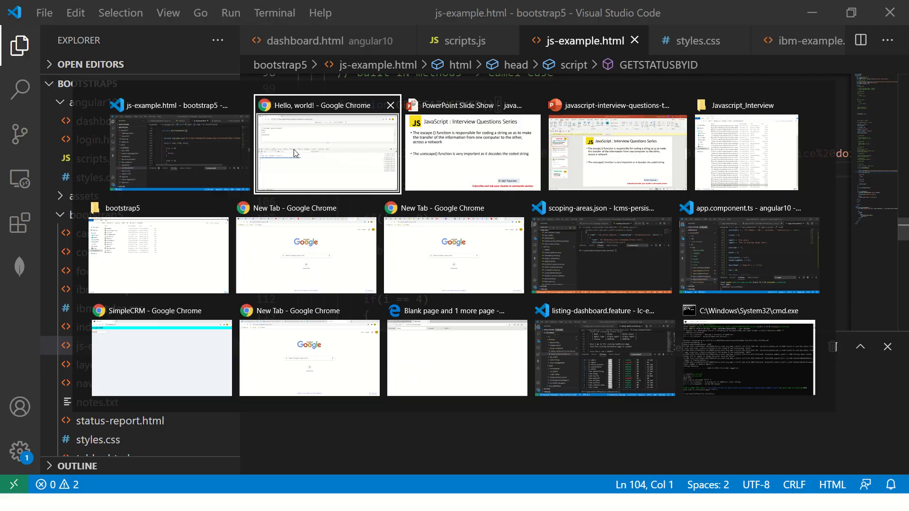
# Reload the page in Chrome and check the console's decoded line 103 greeting.
pyautogui.click(327, 152)
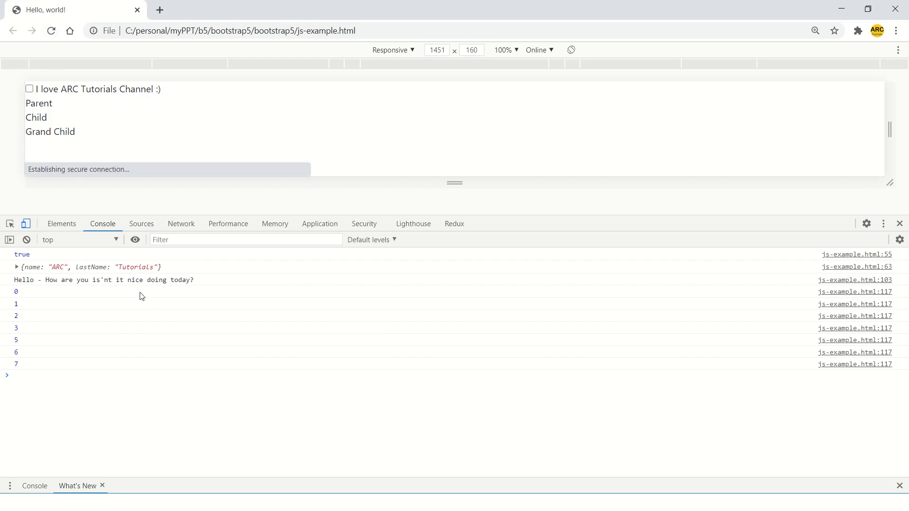
pyautogui.moveTo(220, 281)
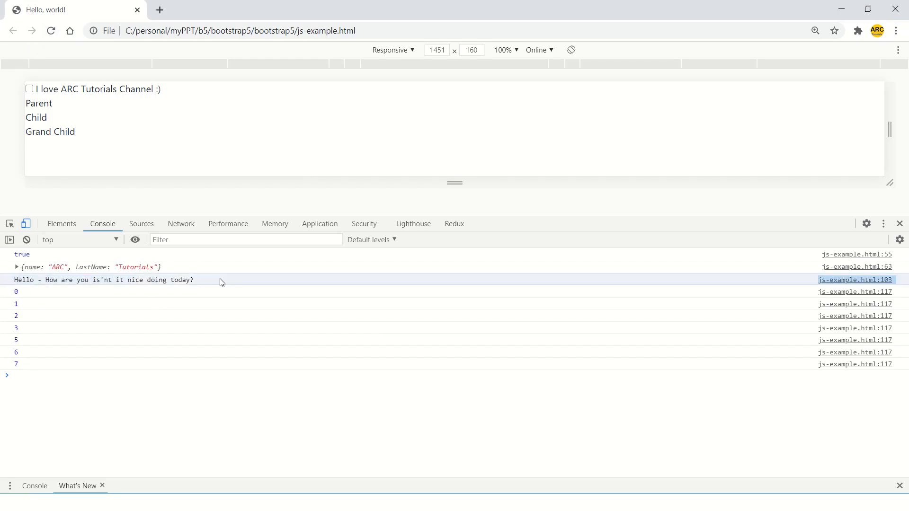
pyautogui.moveTo(212, 285)
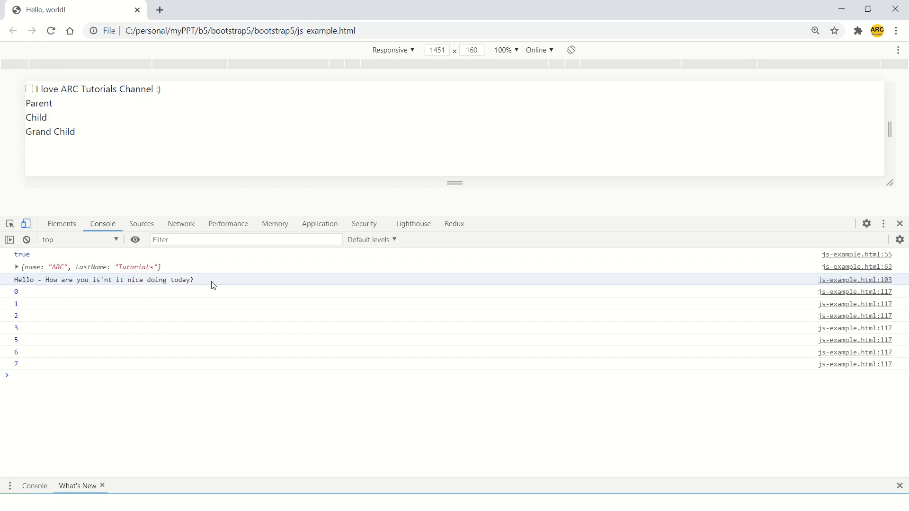